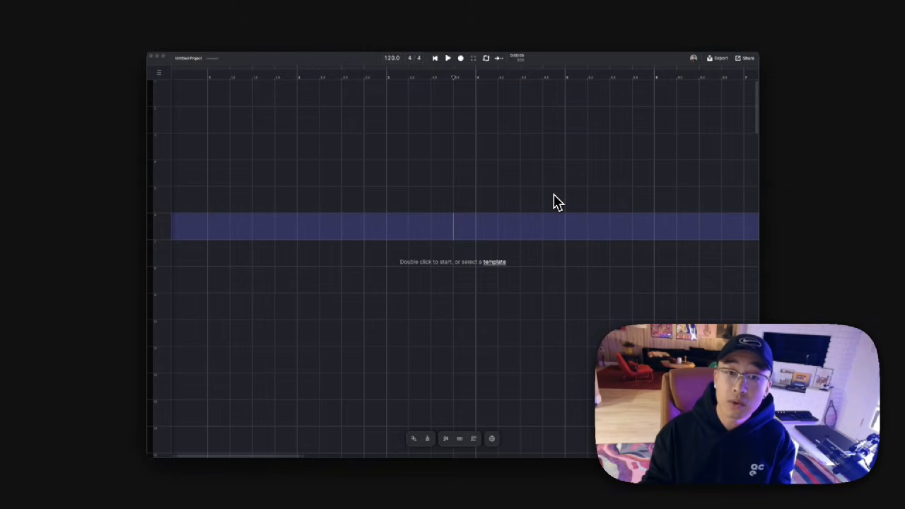
mouse_move(549, 198)
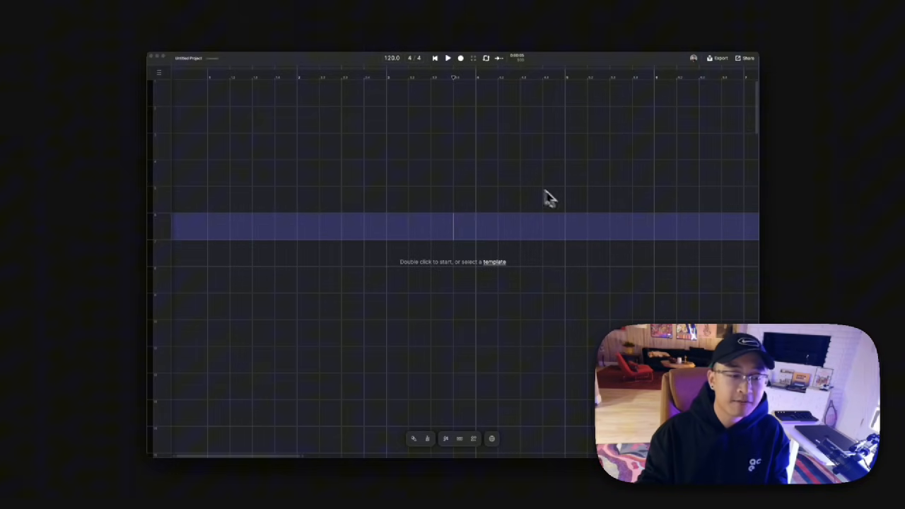
mouse_move(460, 233)
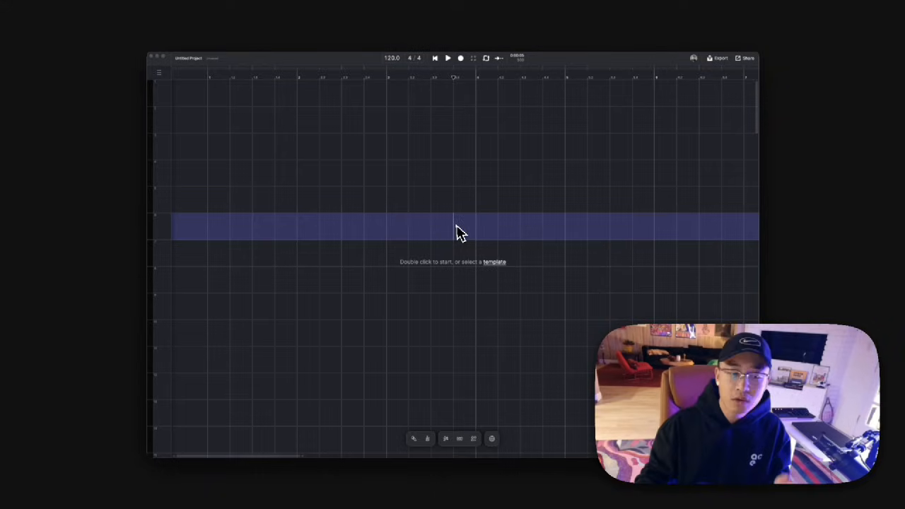
mouse_move(449, 368)
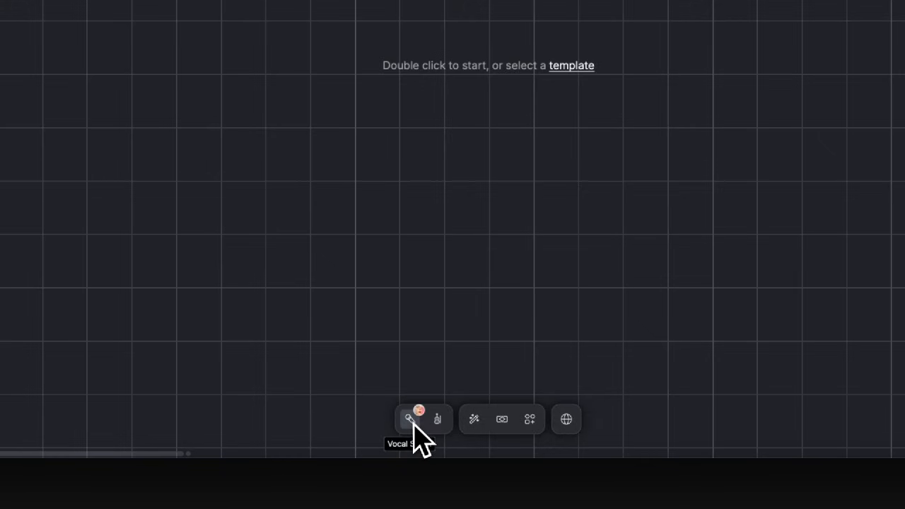
mouse_move(437, 418)
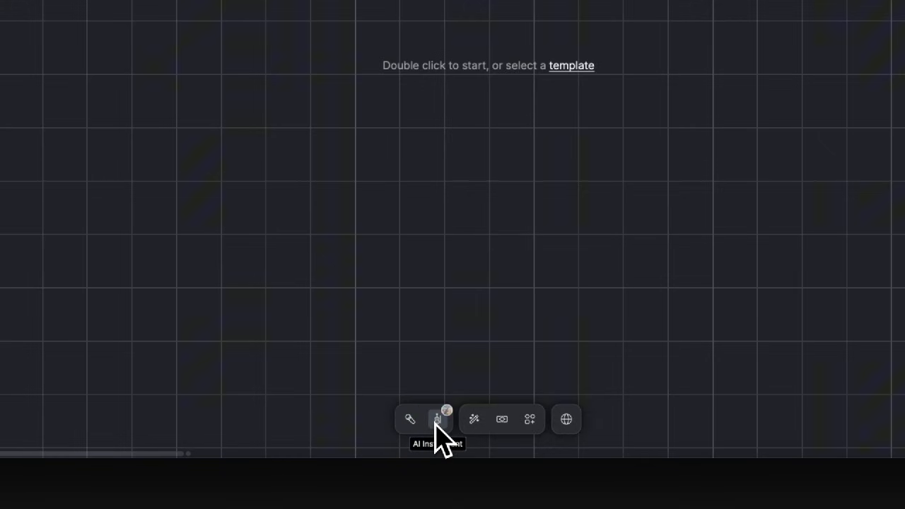
- Add an Elirah vocal track from Vocal Synth, then a second vocal clip on a new track
left_click(409, 418)
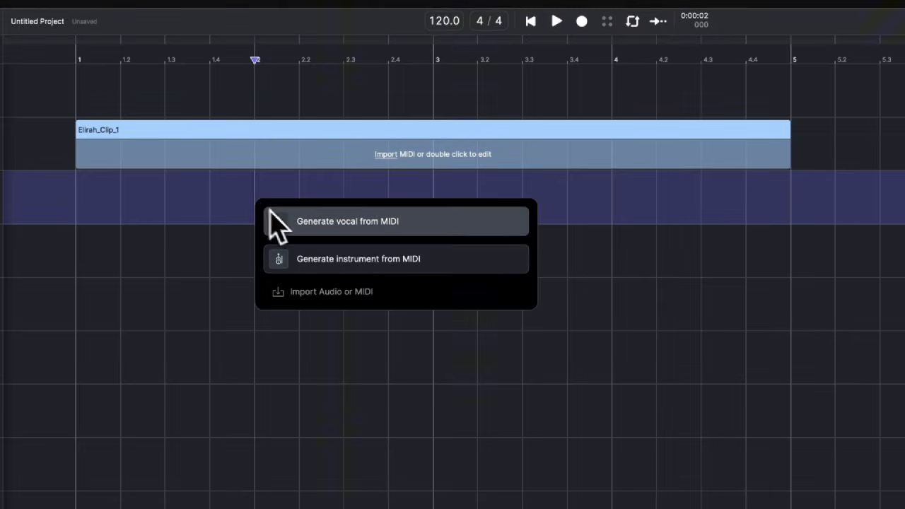
mouse_move(368, 244)
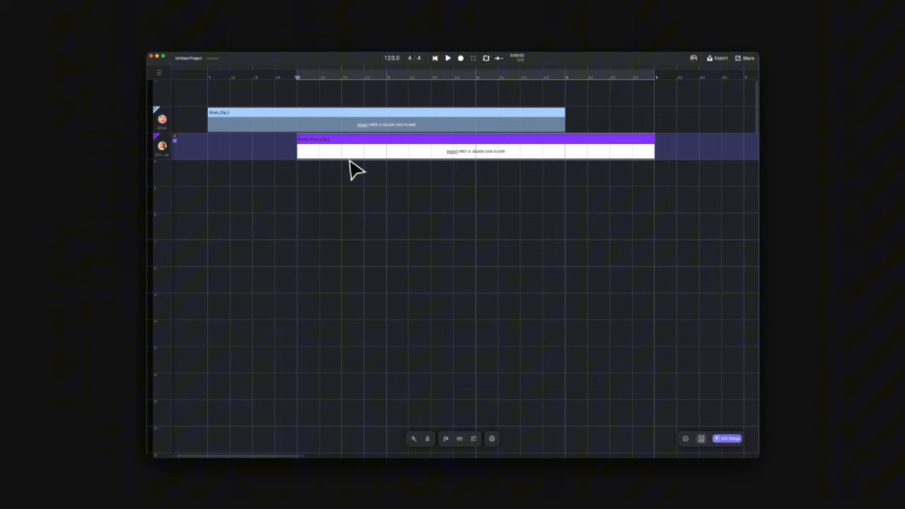
double_click(473, 145)
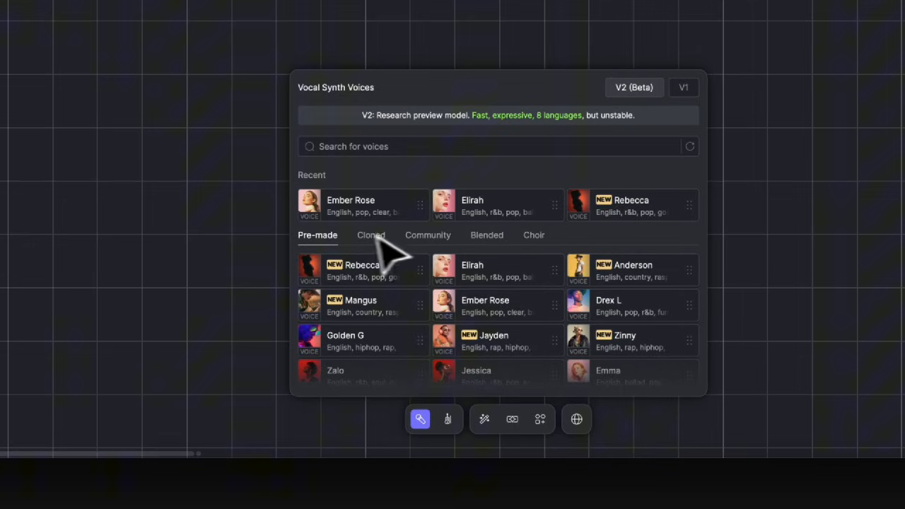
mouse_move(328, 248)
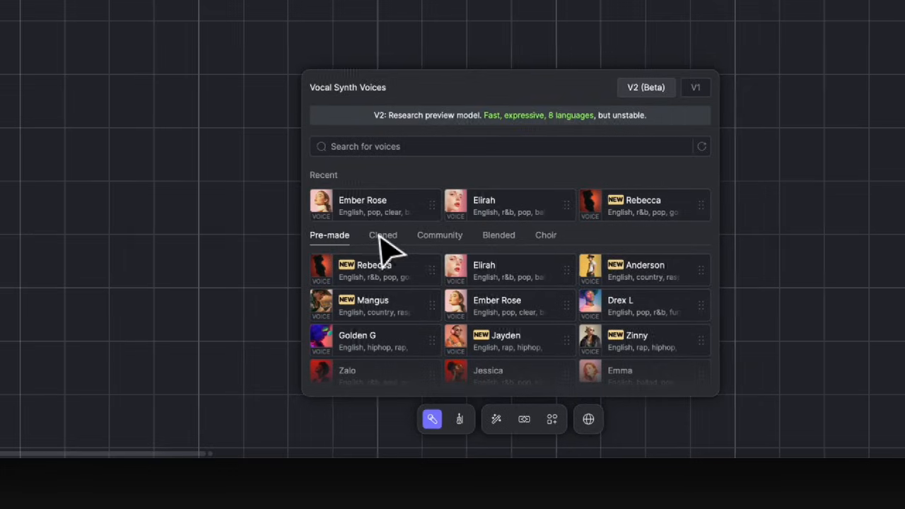
- Browse the Cloned, Community, Blended and Choir voice collections
left_click(383, 235)
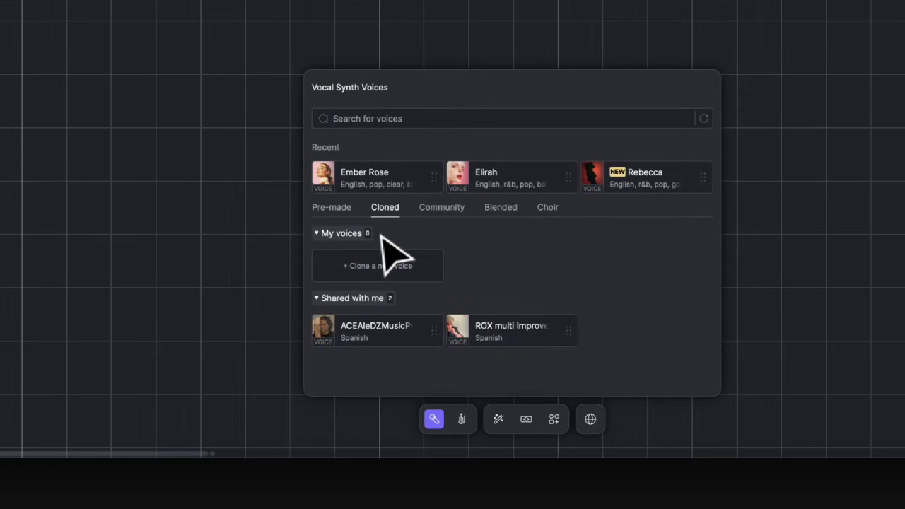
mouse_move(509, 307)
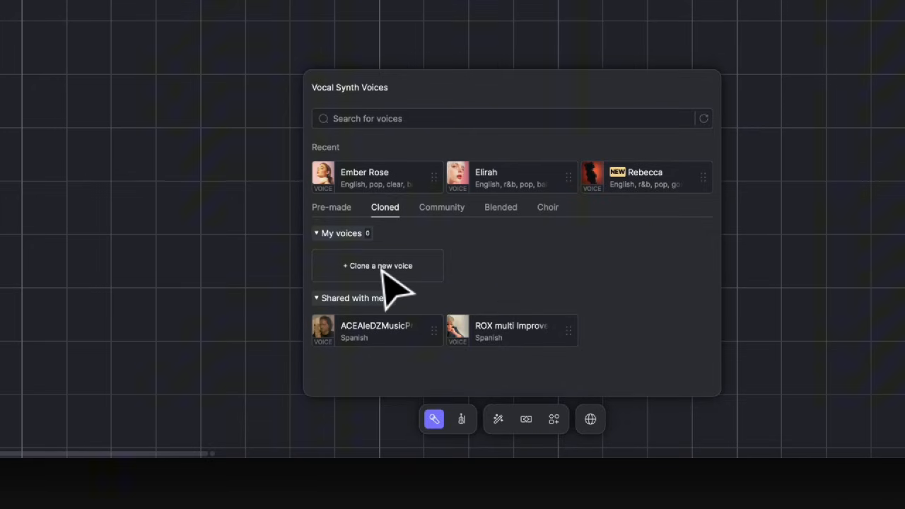
left_click(441, 206)
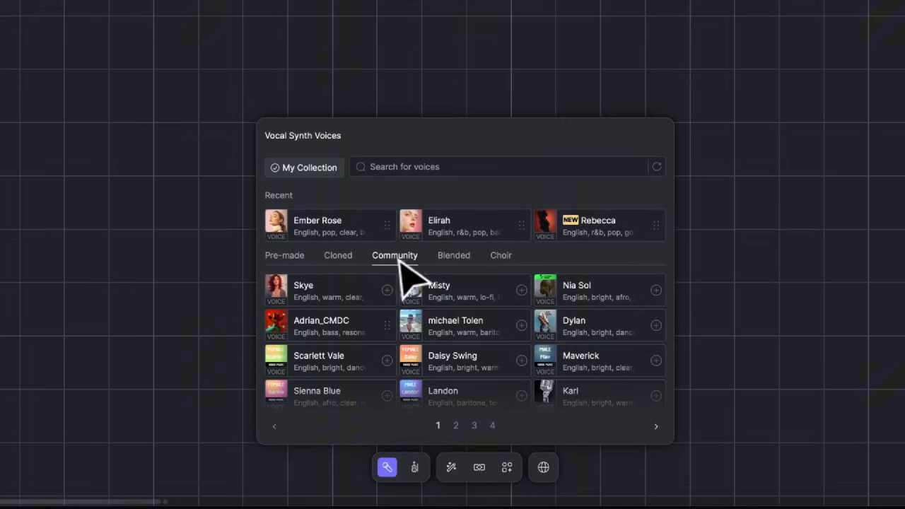
left_click(453, 255)
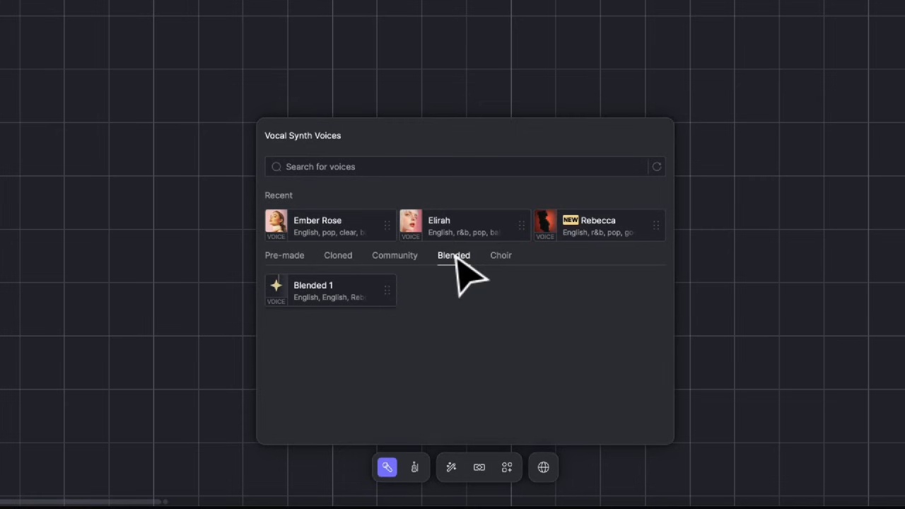
left_click(500, 255)
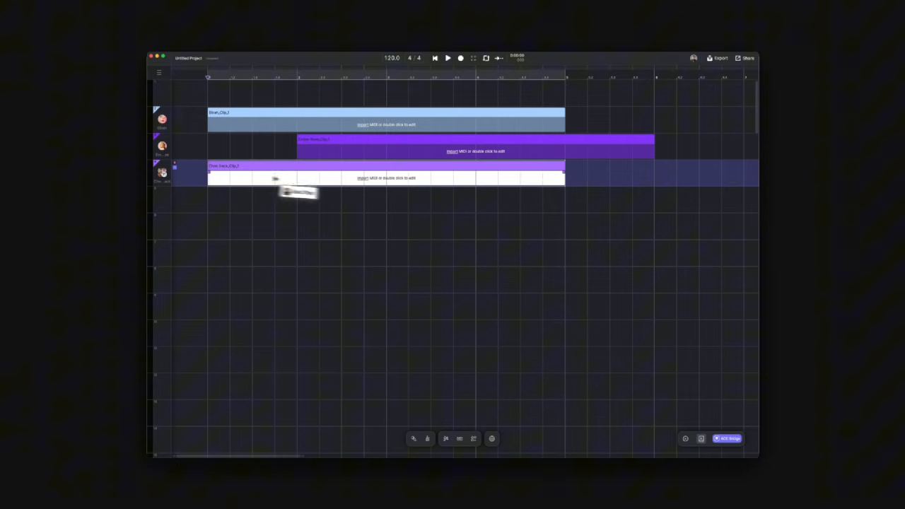
- Edit the third track's clip and switch the voice library to the V2 (Beta) model
double_click(385, 173)
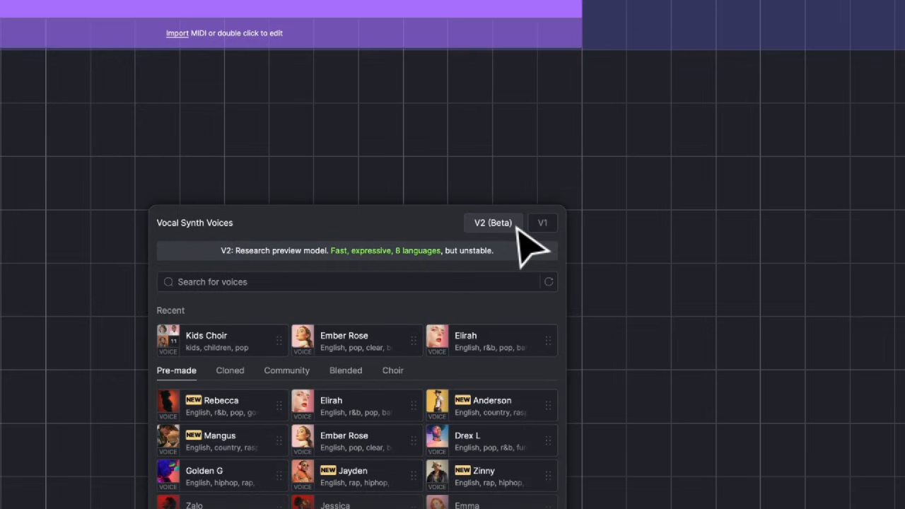
left_click(542, 222)
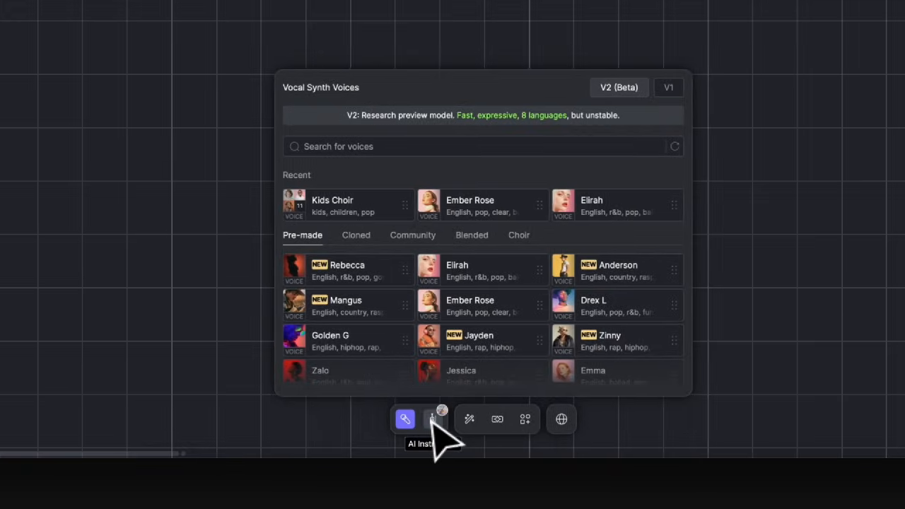
- Open the AI Instrument library, expand Strings and select a violin
left_click(432, 418)
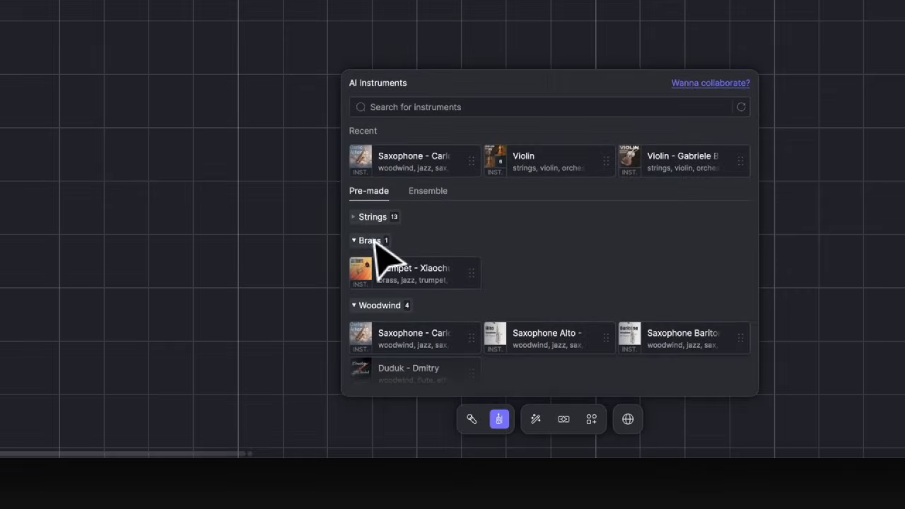
left_click(373, 217)
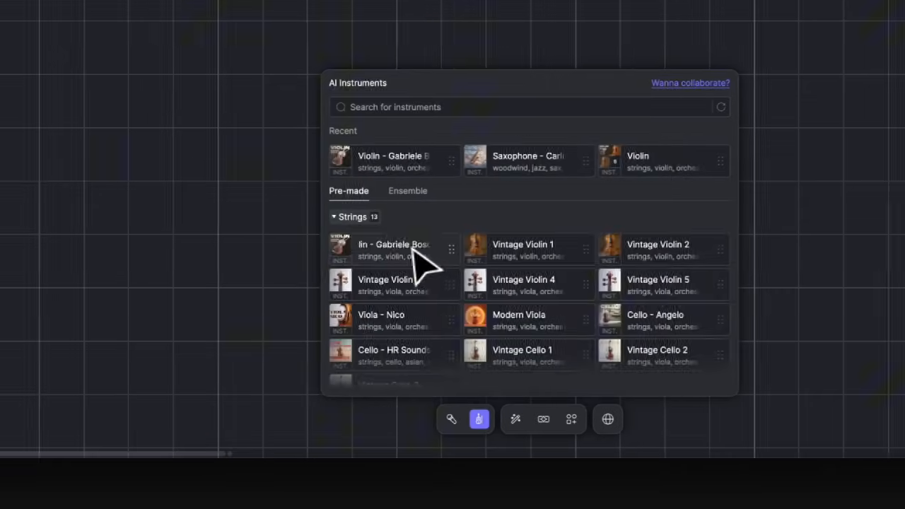
left_click(392, 250)
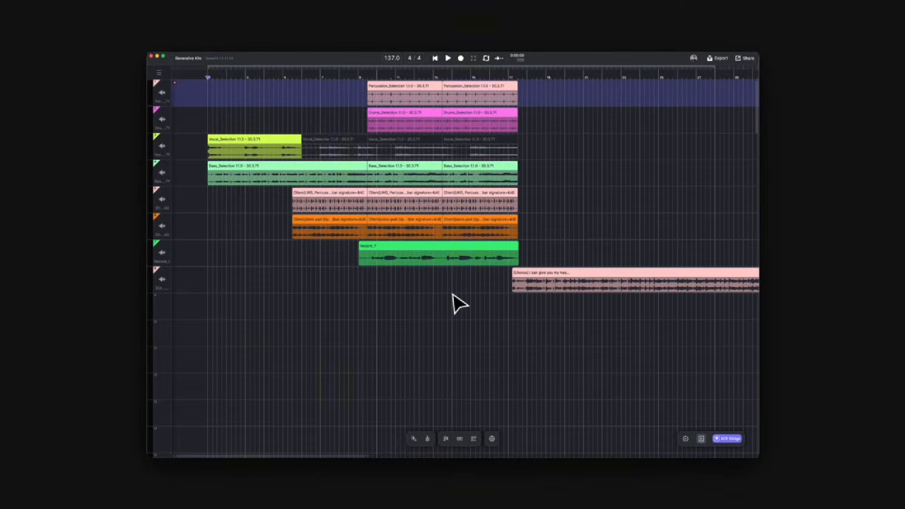
mouse_move(446, 439)
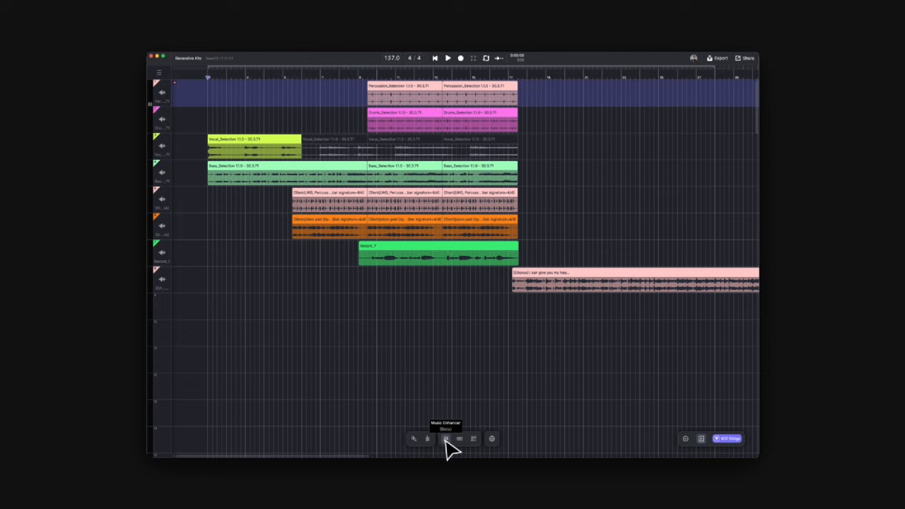
- Open Music Enhancer (Beta) and confirm the bars 9.3–17.3 selection
left_click(446, 439)
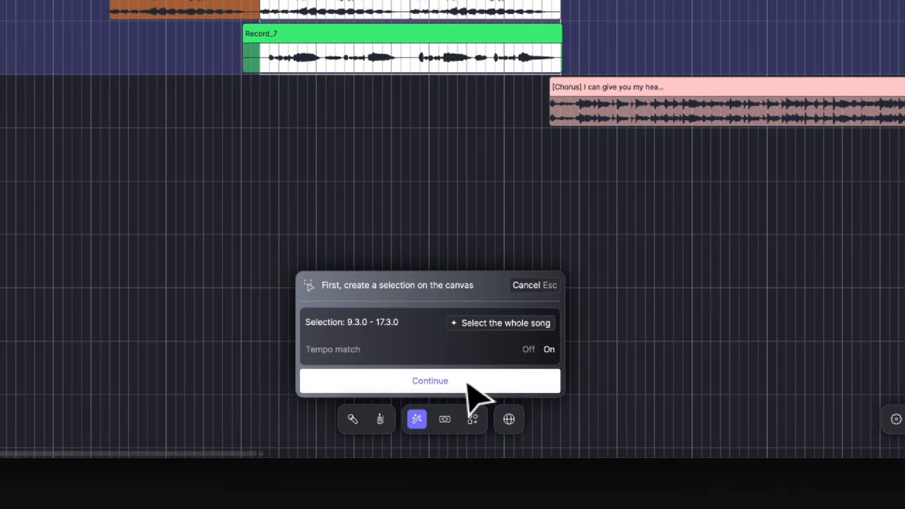
left_click(430, 380)
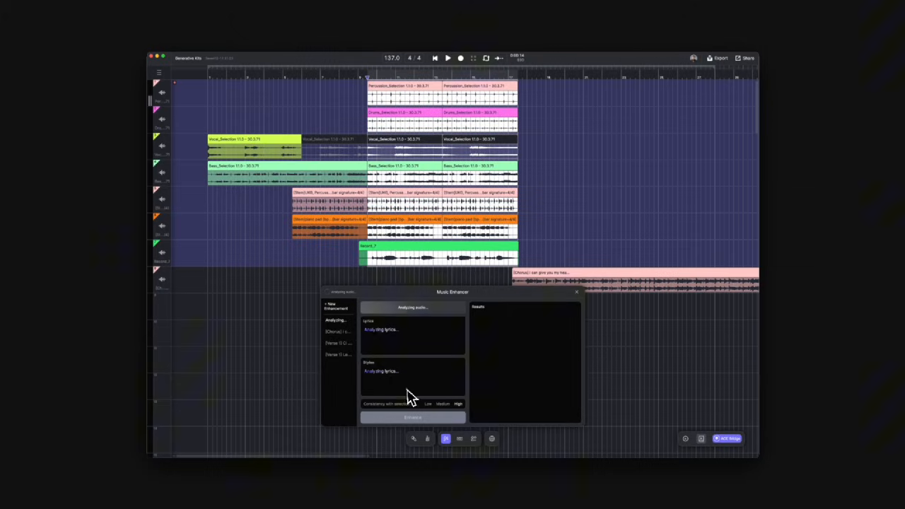
mouse_move(385, 373)
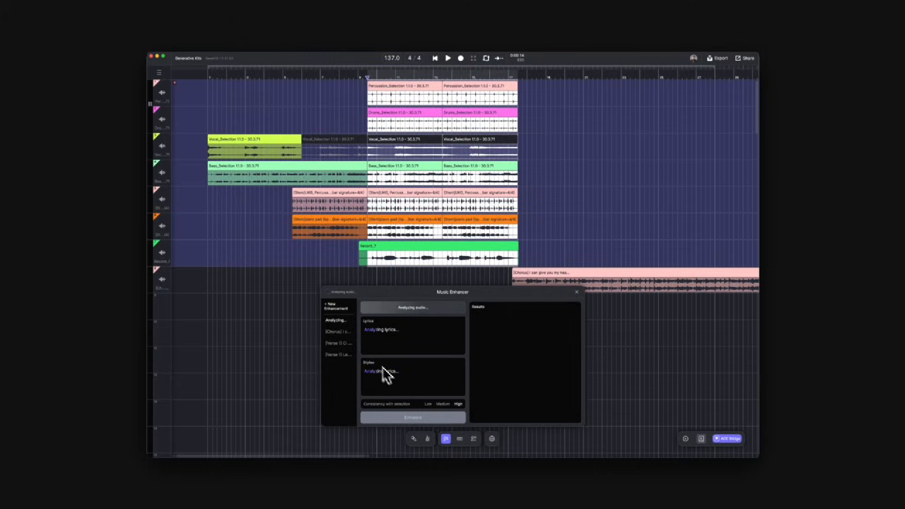
mouse_move(346, 336)
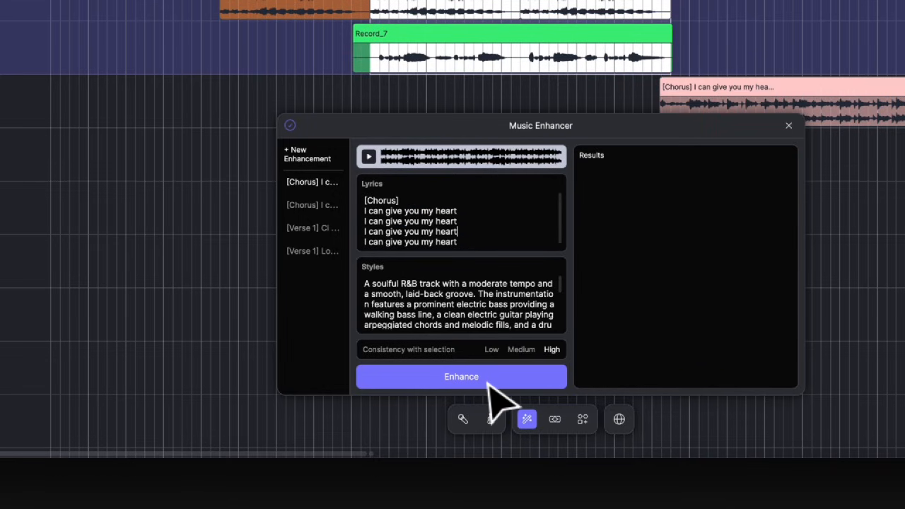
- Enhance the selection once chorus lyrics and soul R&B style are detected
left_click(460, 376)
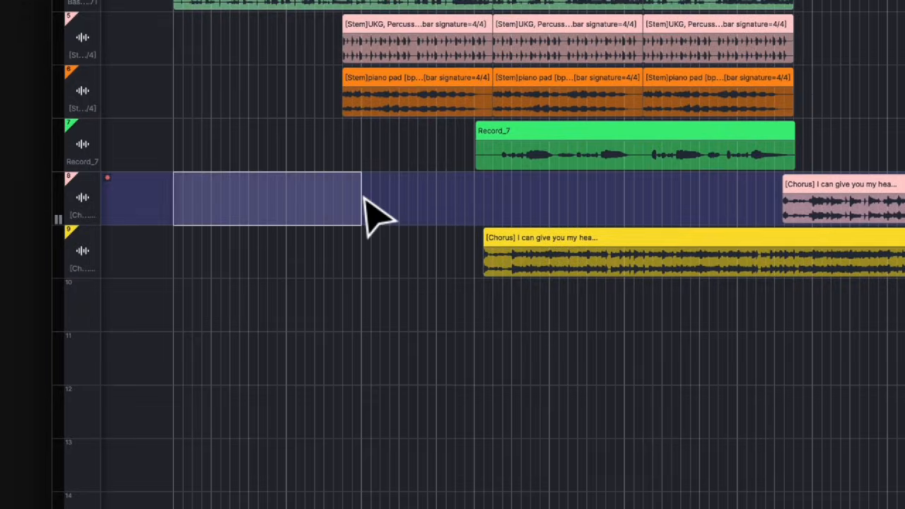
- Generate a Strings stem loop layer with the prompt 'violin string layer'
left_click(478, 418)
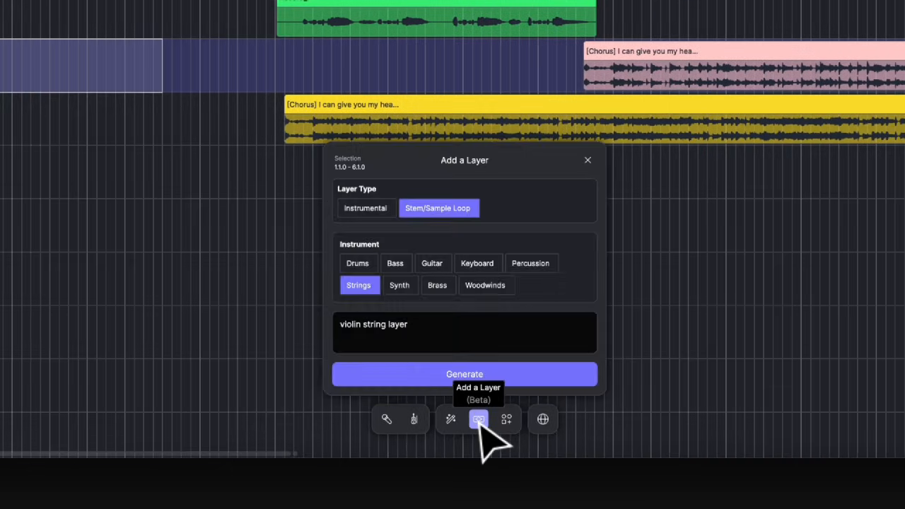
left_click(364, 207)
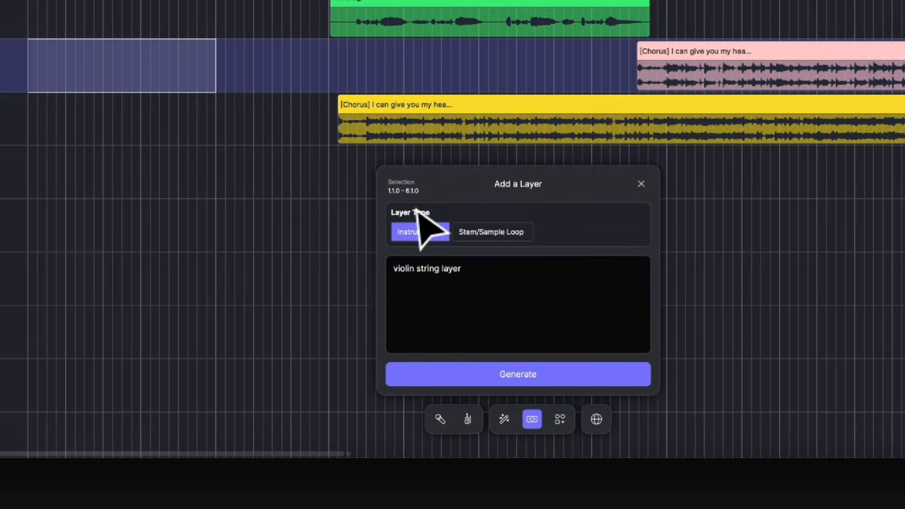
mouse_move(488, 272)
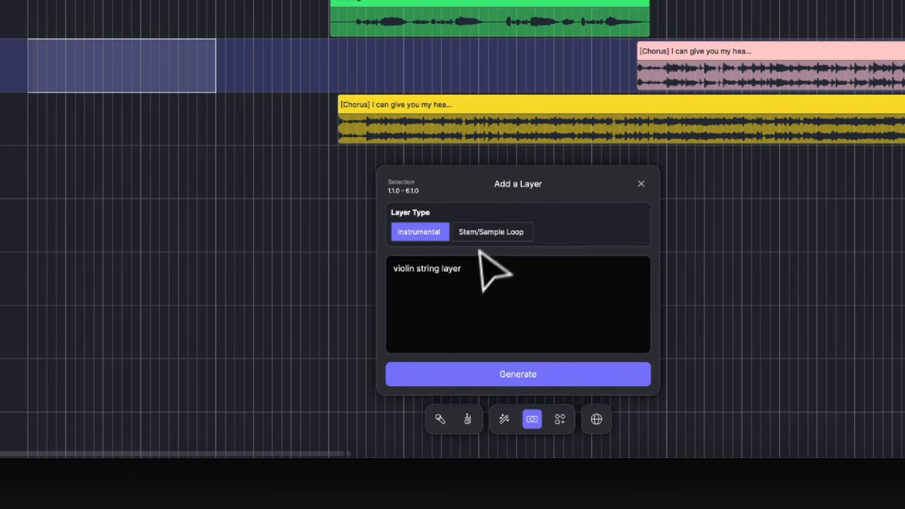
left_click(491, 231)
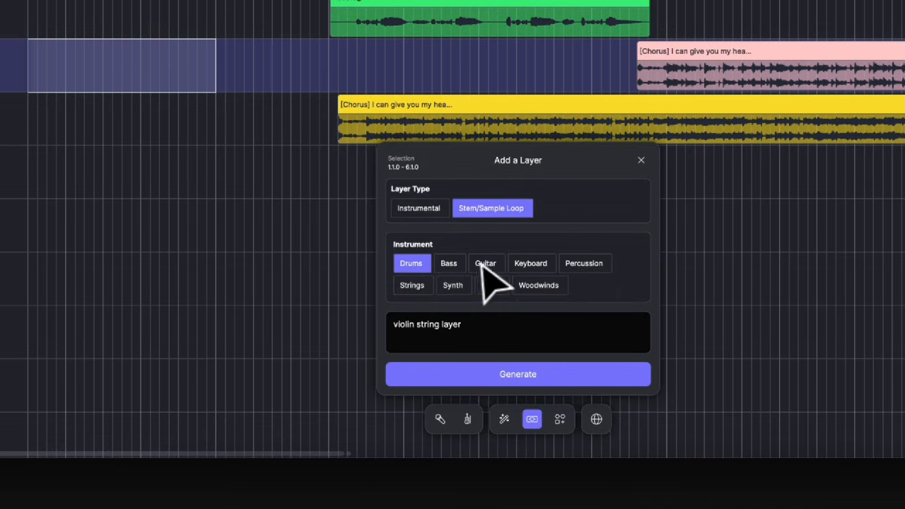
left_click(485, 262)
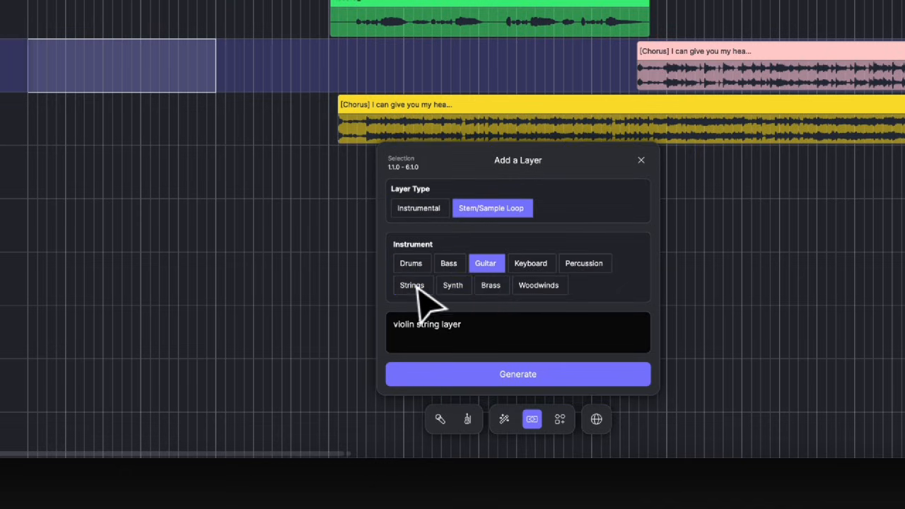
left_click(412, 285)
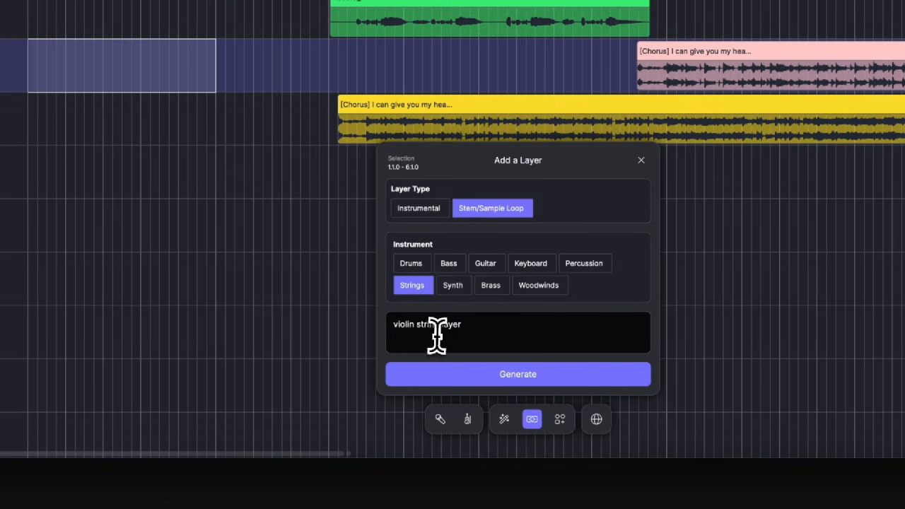
left_click(518, 374)
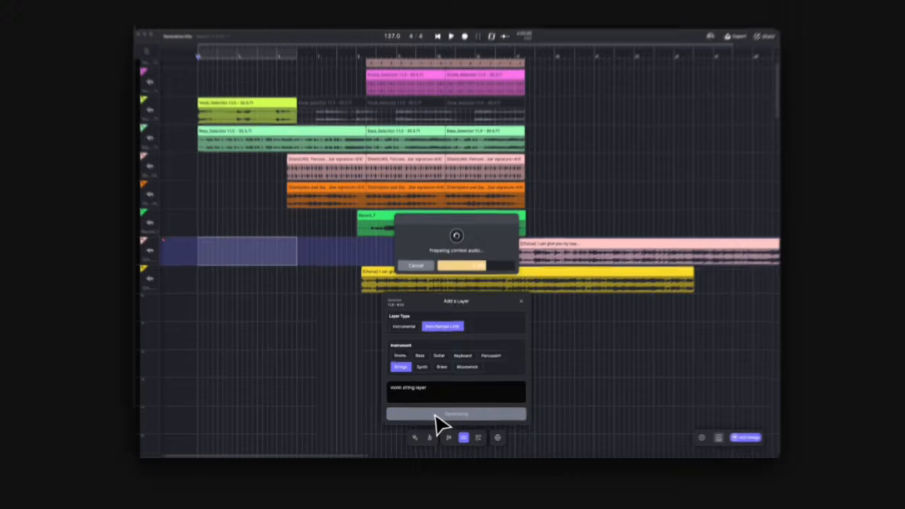
left_click(456, 413)
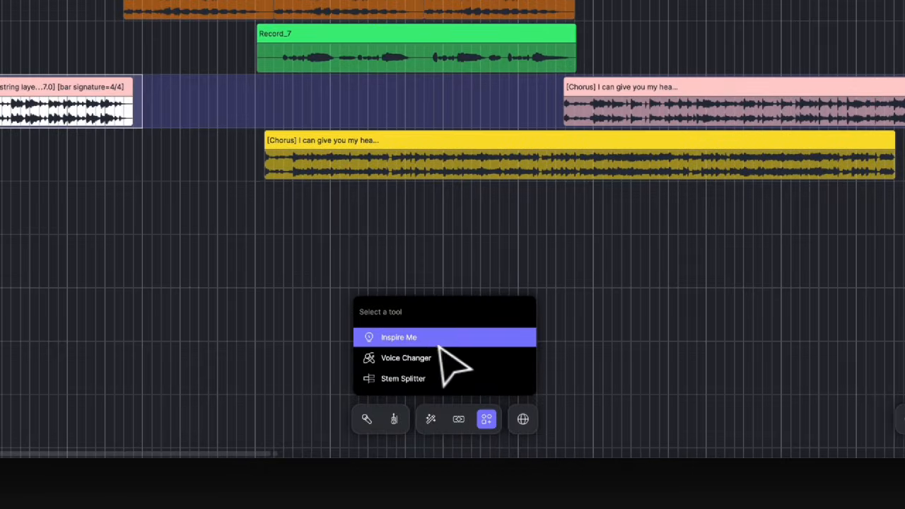
mouse_move(438, 353)
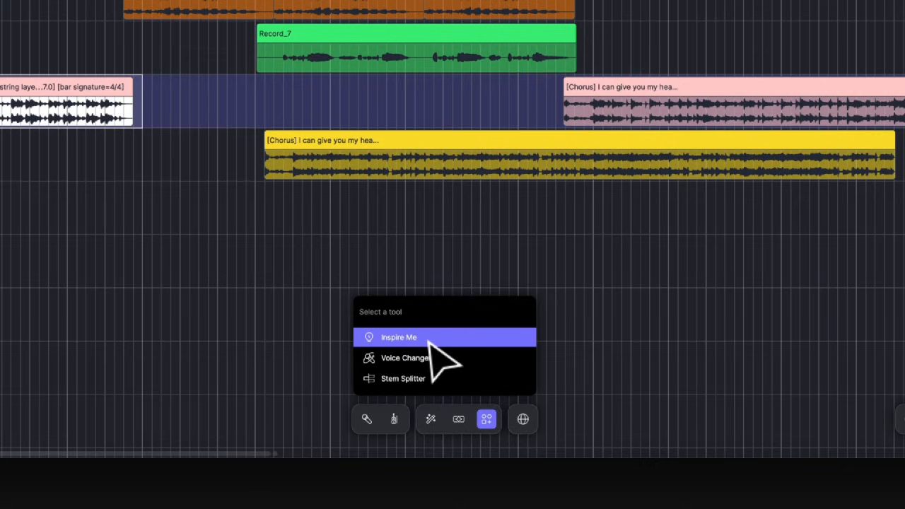
mouse_move(442, 360)
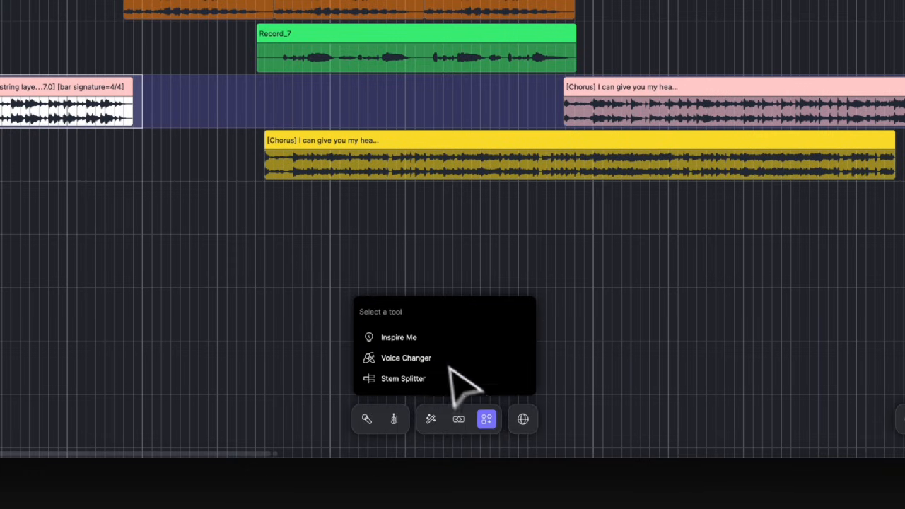
- Generate songs in Inspire Me from 'hiphop, trap beat with flutes and strings'
left_click(398, 337)
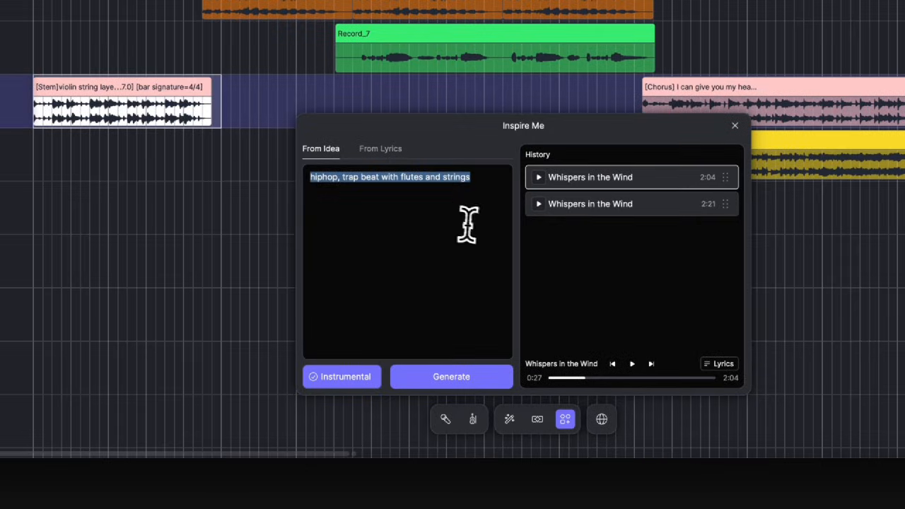
left_click(451, 376)
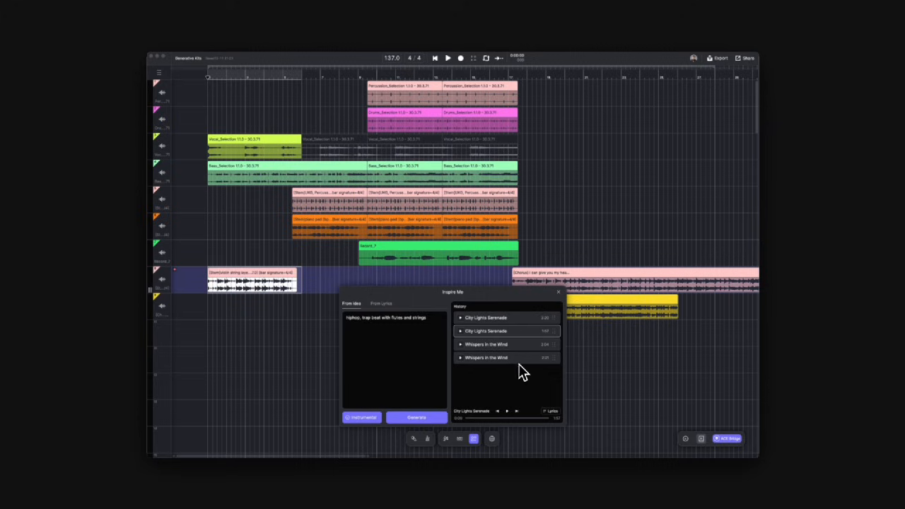
mouse_move(528, 354)
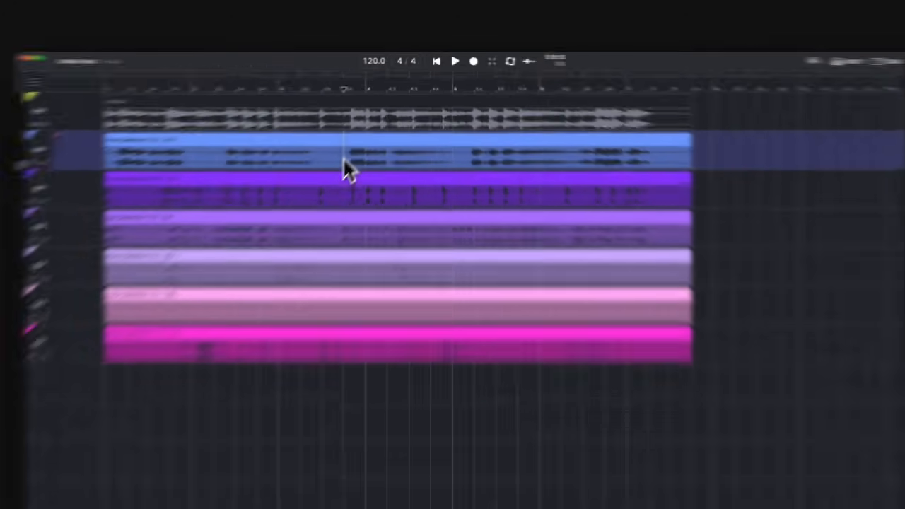
- Voice-change the vocal selection into Jessica, Elirah, Ember Rose and Felix versions
right_click(346, 166)
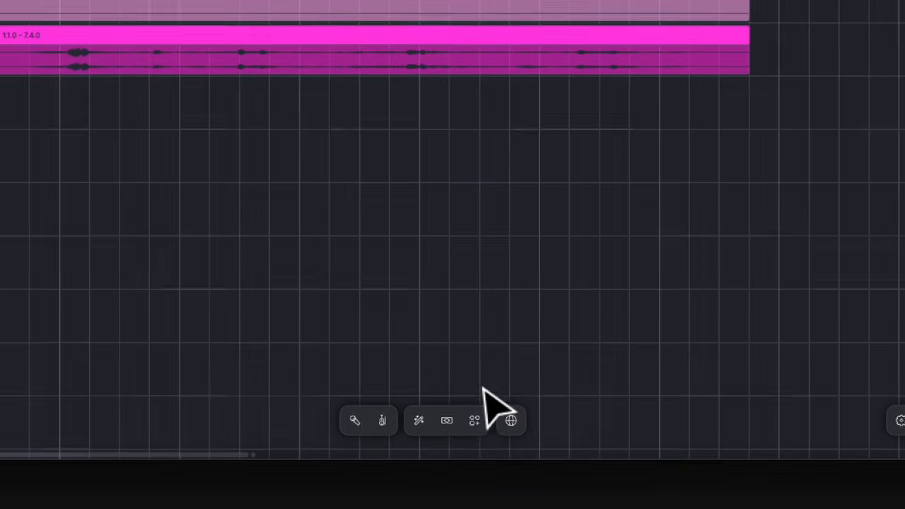
left_click(475, 418)
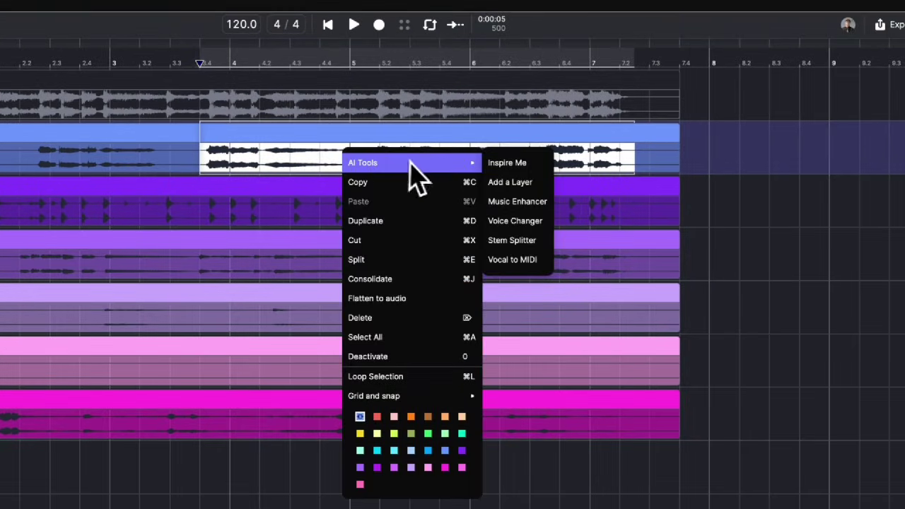
left_click(514, 220)
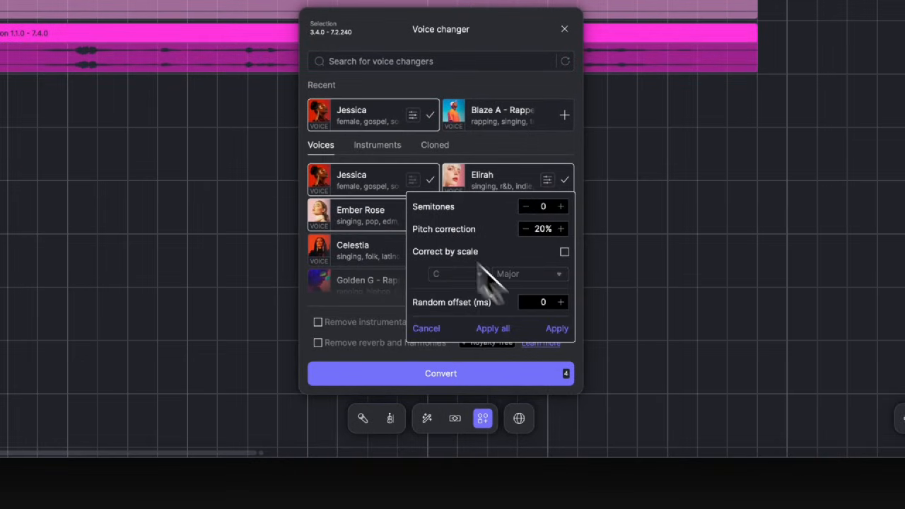
left_click(441, 373)
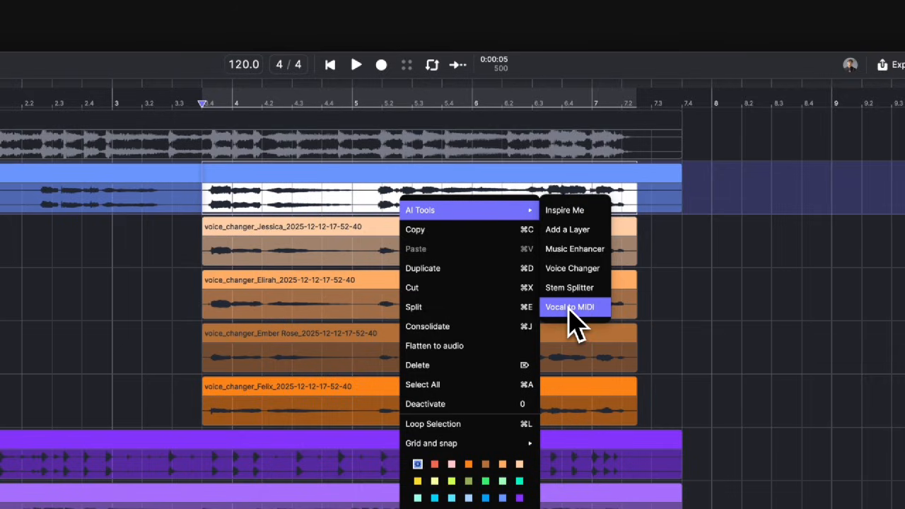
- Run Vocal to MIDI on the selected vocal section, creating a Rebecca track
left_click(569, 307)
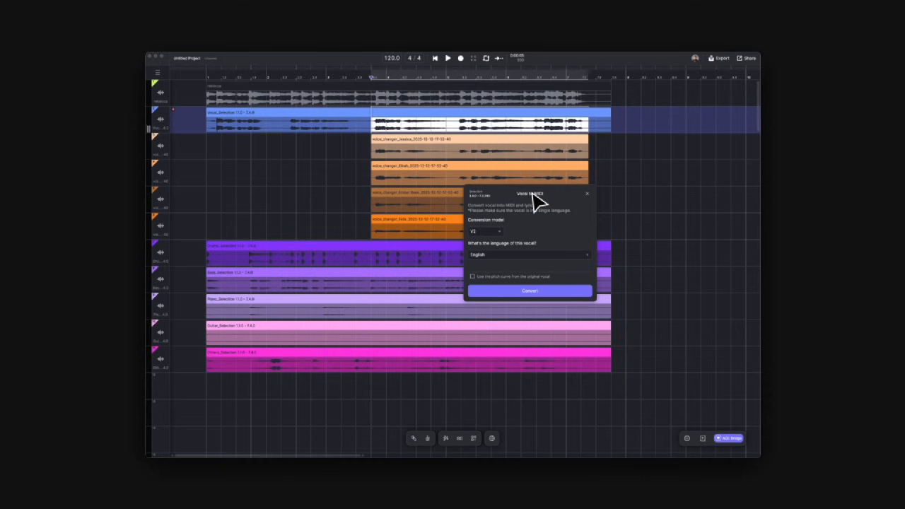
left_click(528, 255)
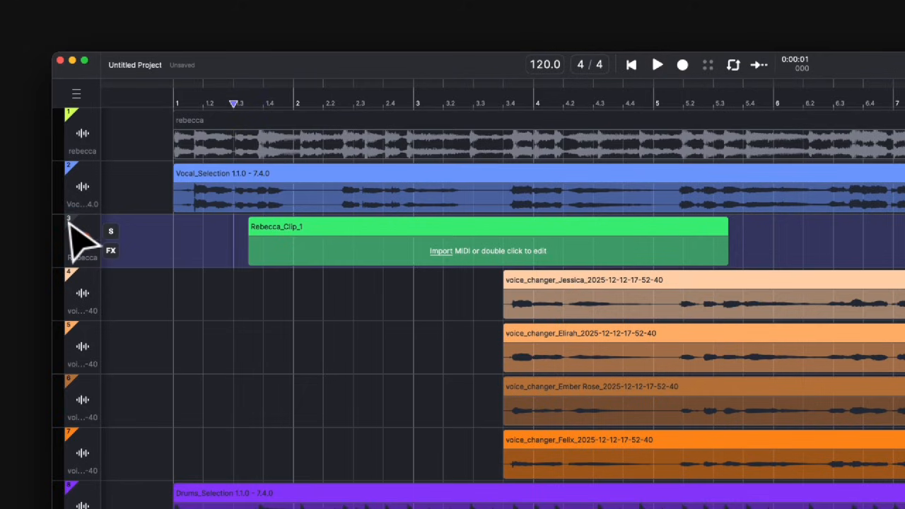
- Replace track 3's singer Rebecca with the Elirah voice
left_click(111, 250)
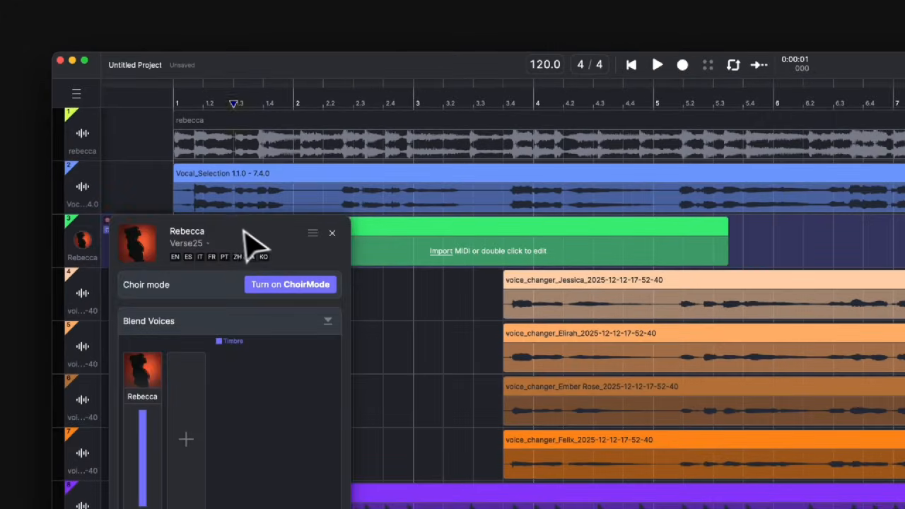
left_click_drag(248, 233, 198, 255)
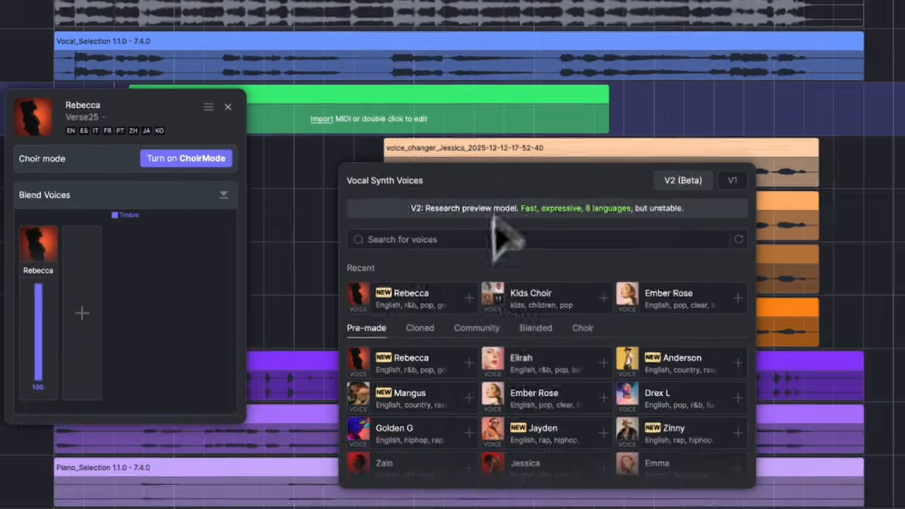
left_click(521, 361)
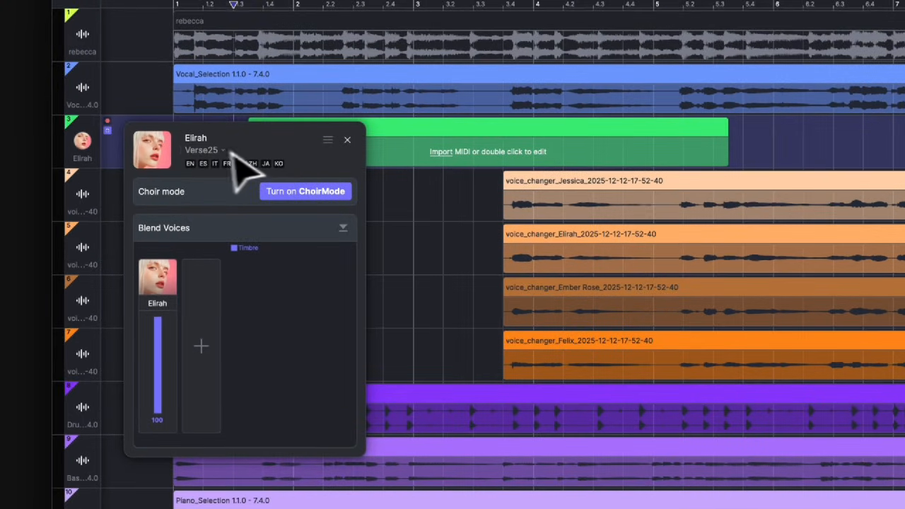
left_click(205, 150)
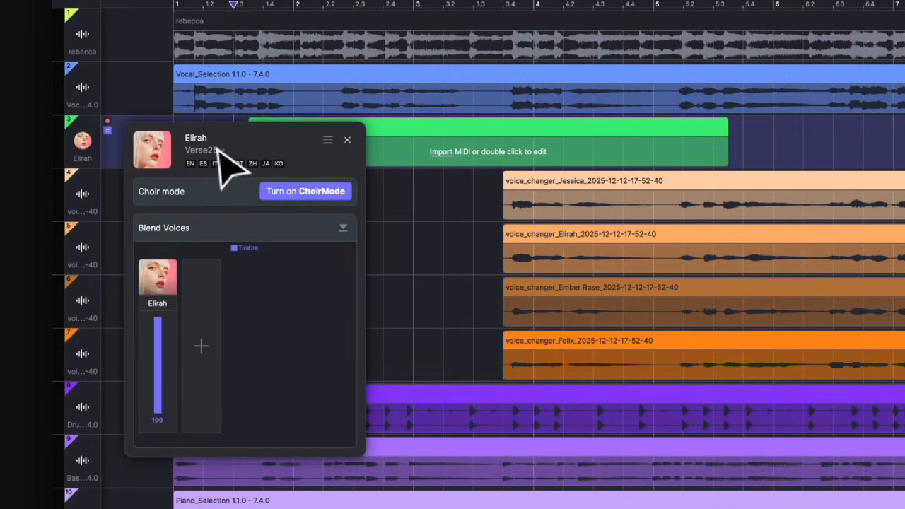
- Toggle choir mode on and back off, then set Elirah's voice blend share
left_click(304, 191)
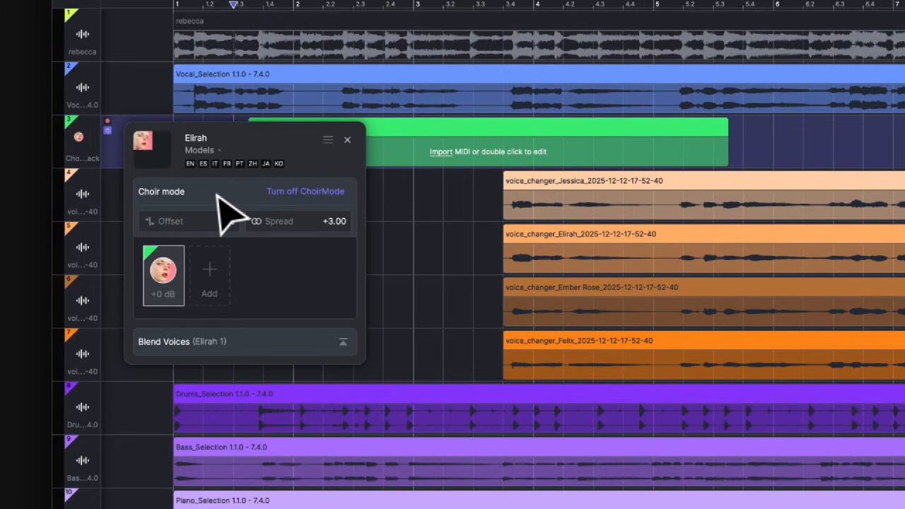
left_click(304, 191)
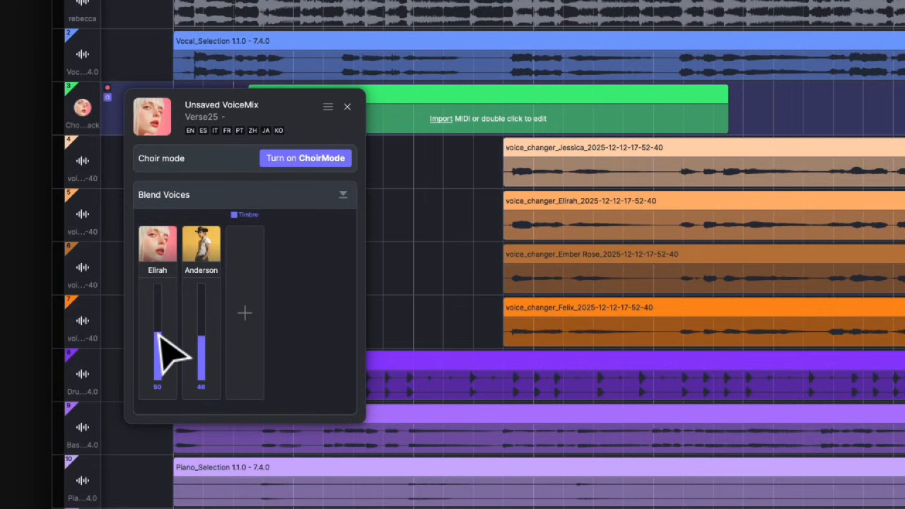
left_click(347, 106)
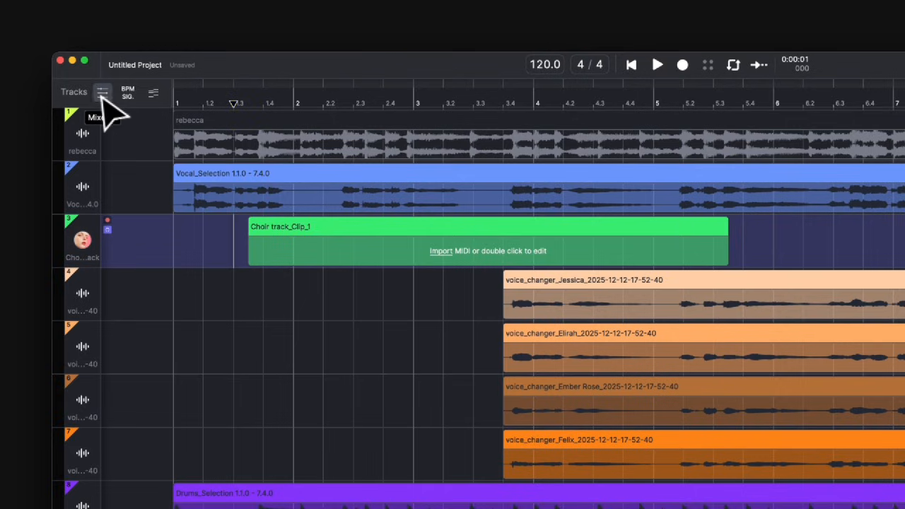
- Show the mixer controls for every track and open the ACE Studio user guide
left_click(127, 92)
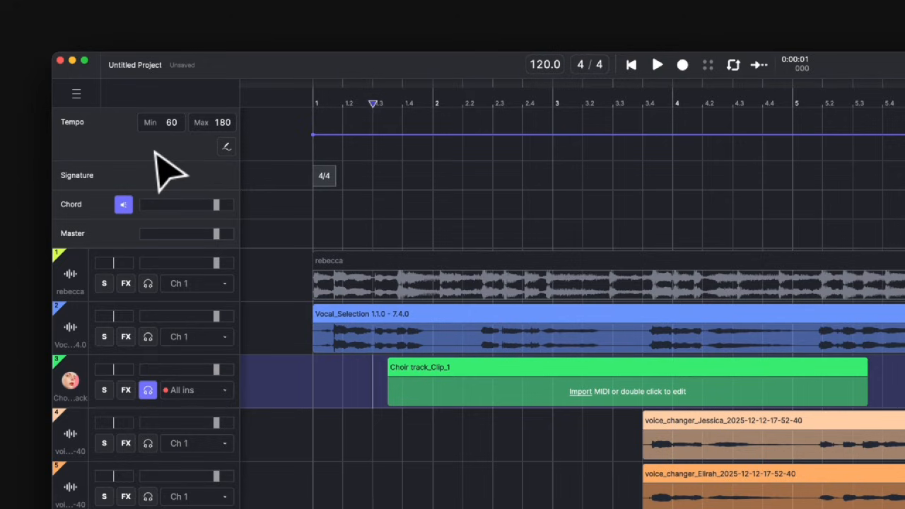
mouse_move(202, 166)
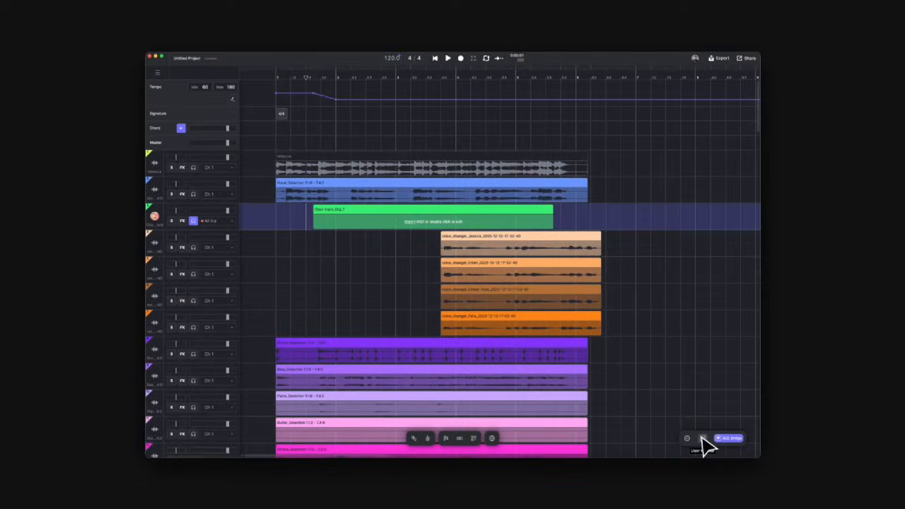
left_click(729, 438)
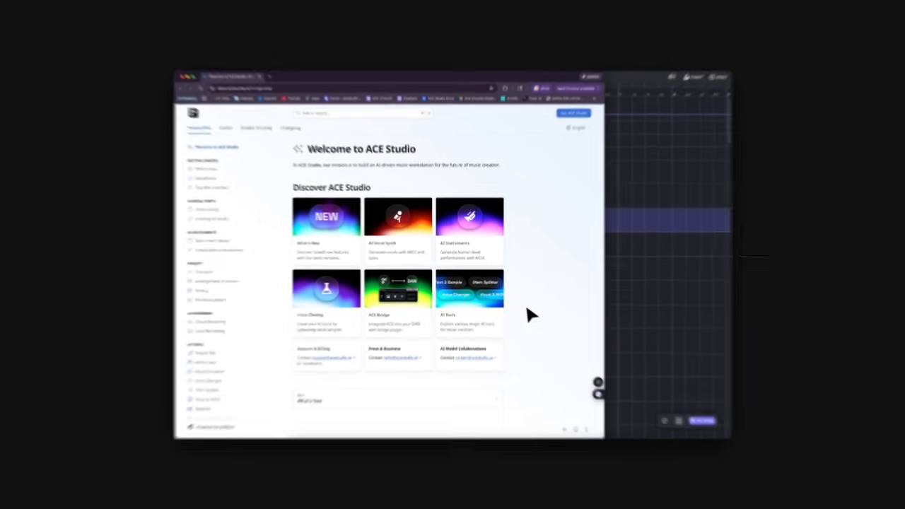